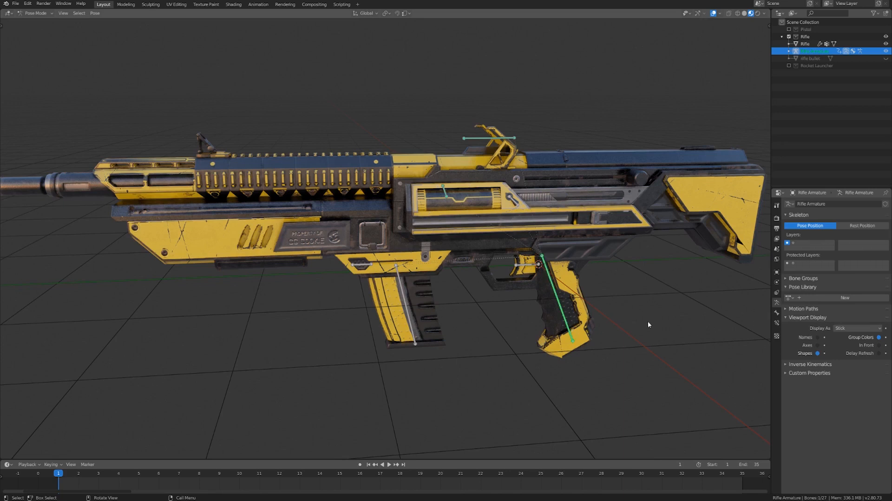
Move the top slide bone to test the existing rig, then save the file
key(g)
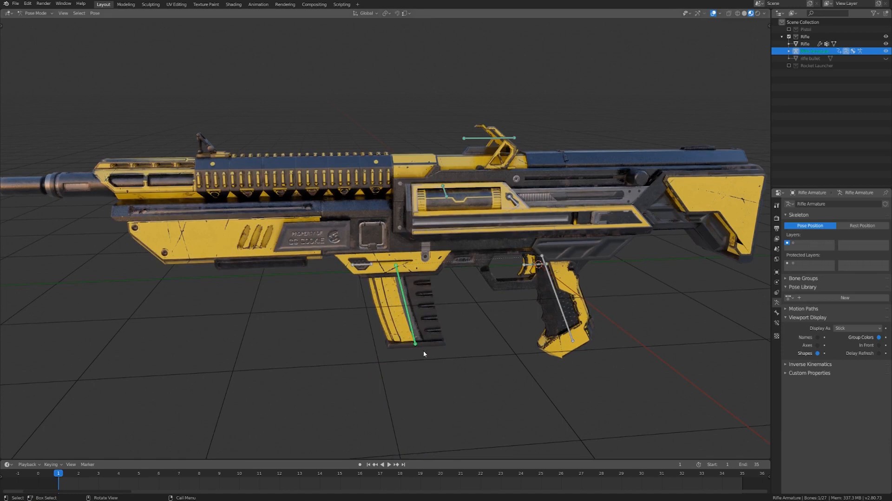
key(g)
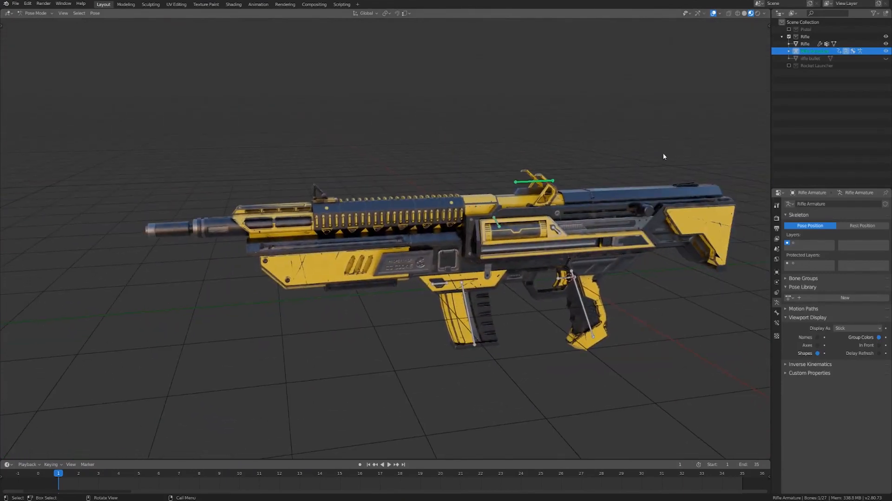
key(g)
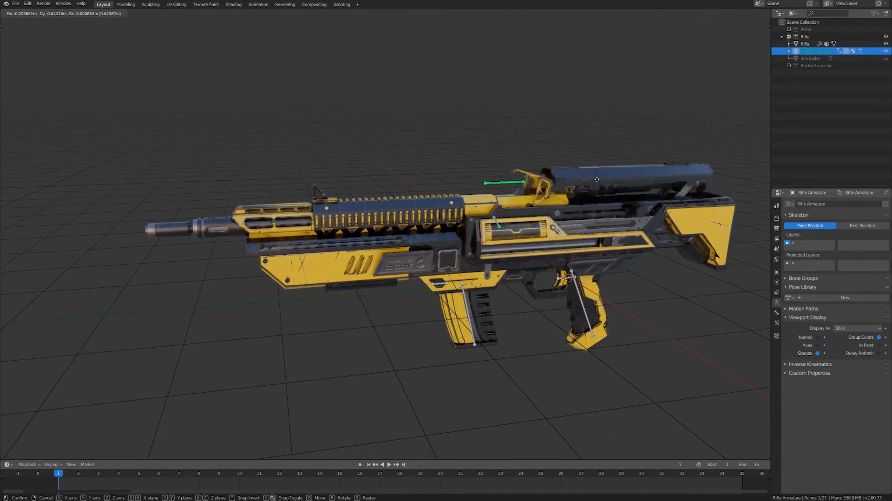
mouse_move(501, 185)
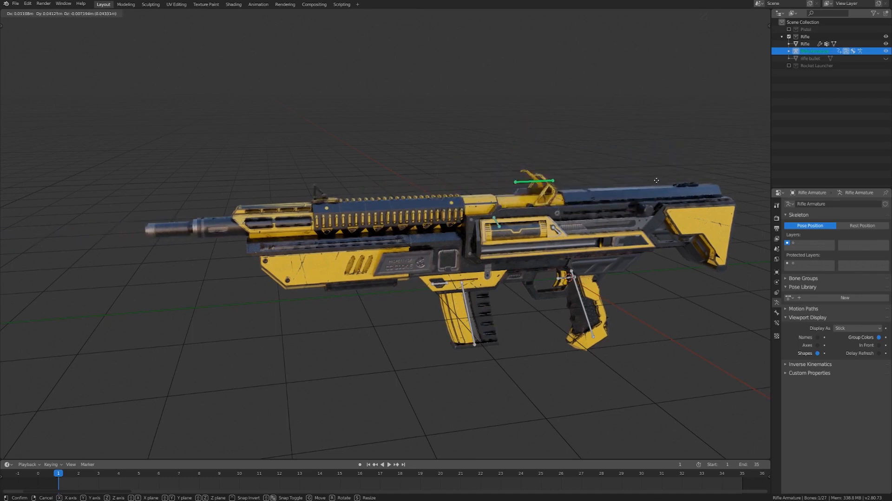
mouse_move(637, 189)
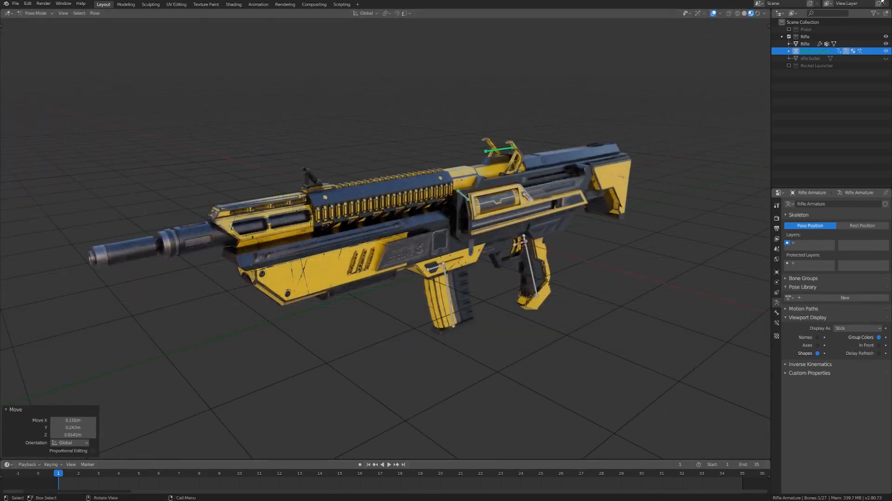
key(ctrl+s)
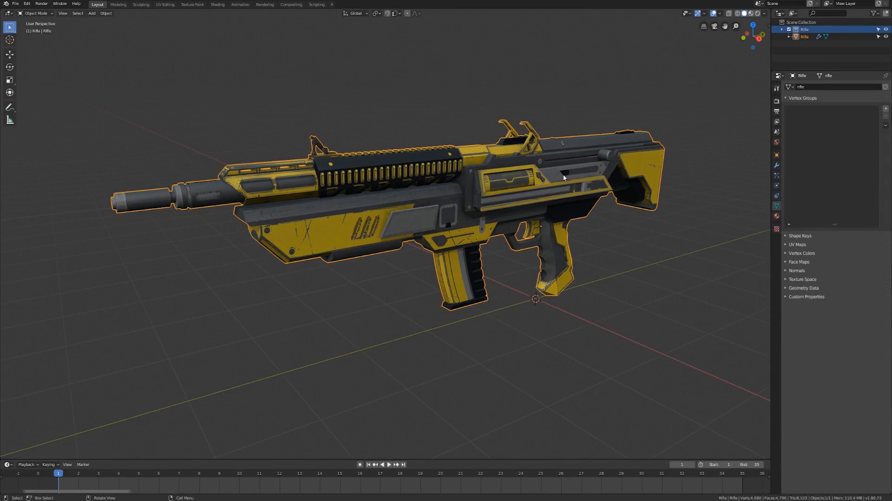
mouse_move(623, 158)
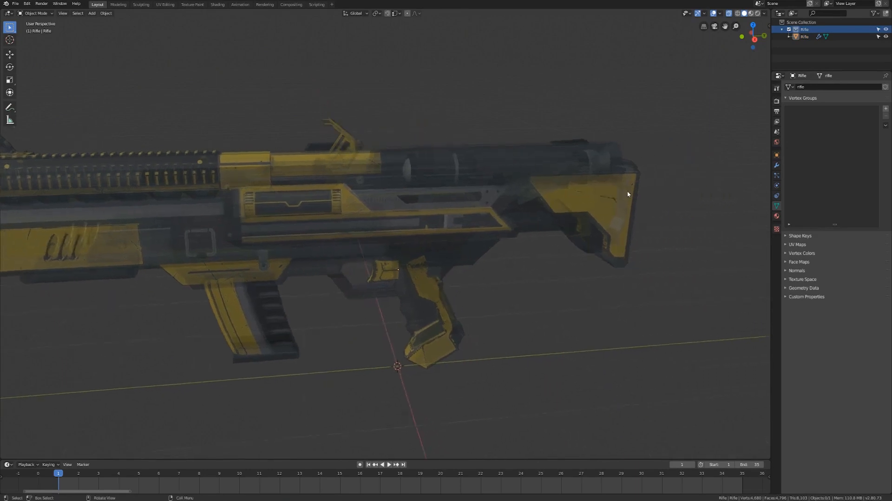
Review the Keymap preferences via Edit > Preferences and close the window again
click(26, 3)
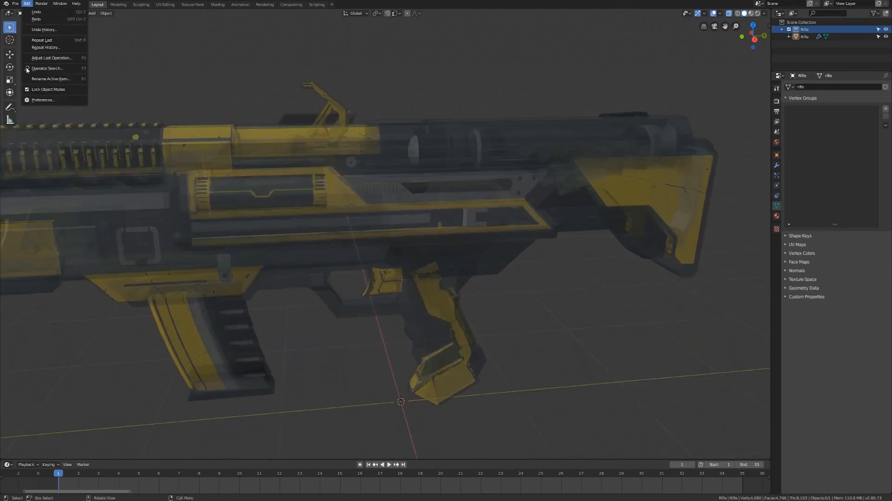
click(44, 101)
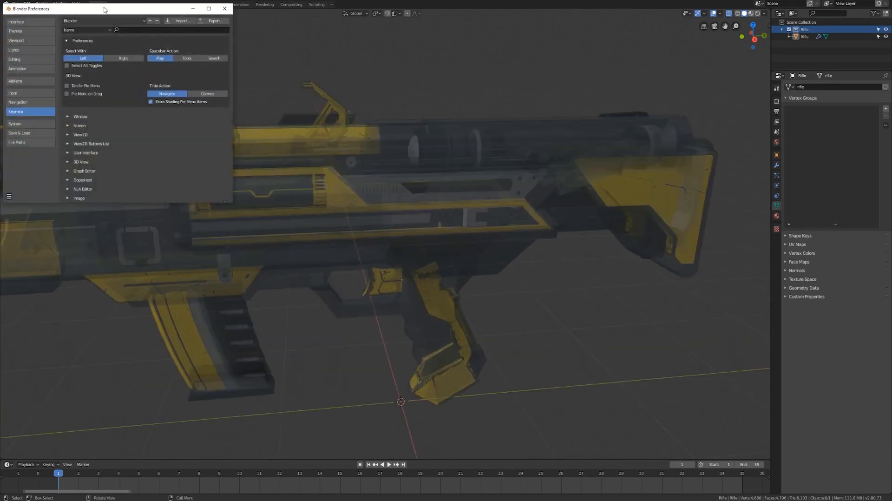
drag(104, 9, 302, 58)
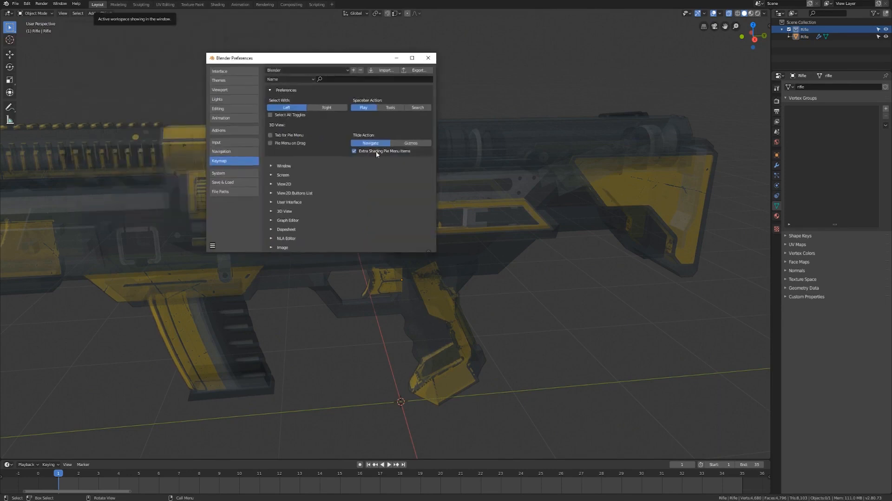
mouse_move(406, 156)
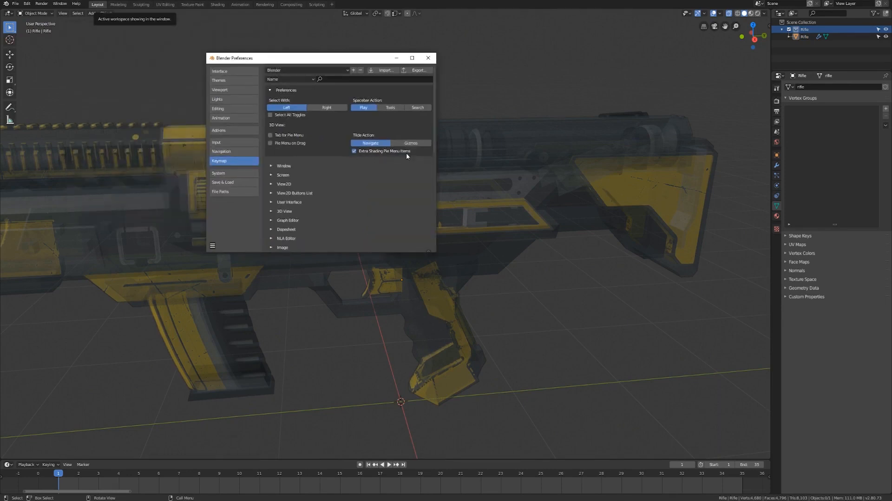
mouse_move(428, 58)
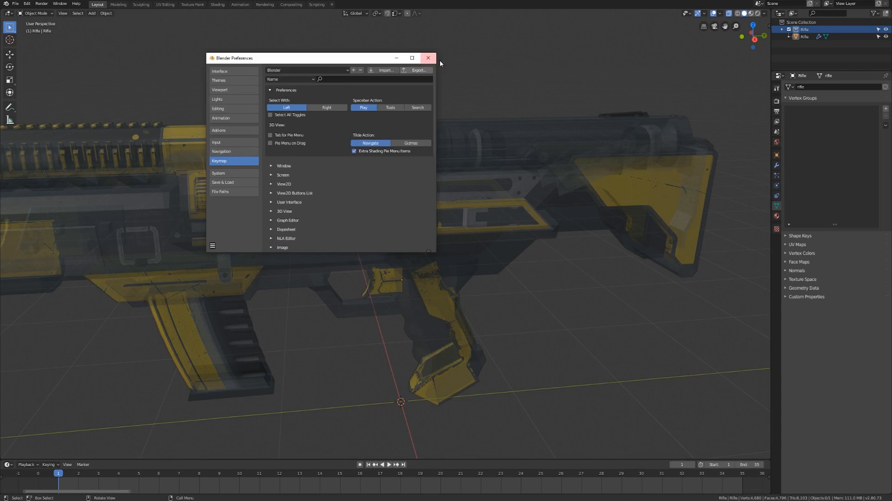
click(427, 57)
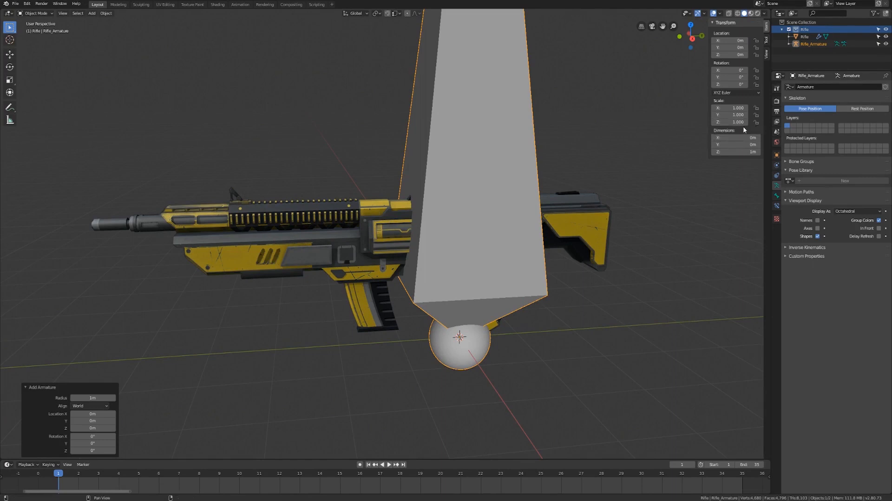
mouse_move(626, 129)
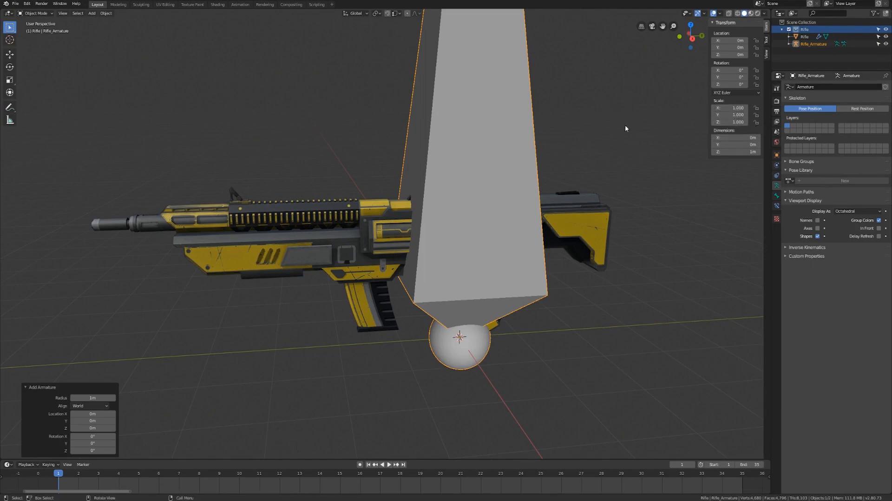
Scale the Rifle_Armature's single bone down to about the pistol grip's size
key(s)
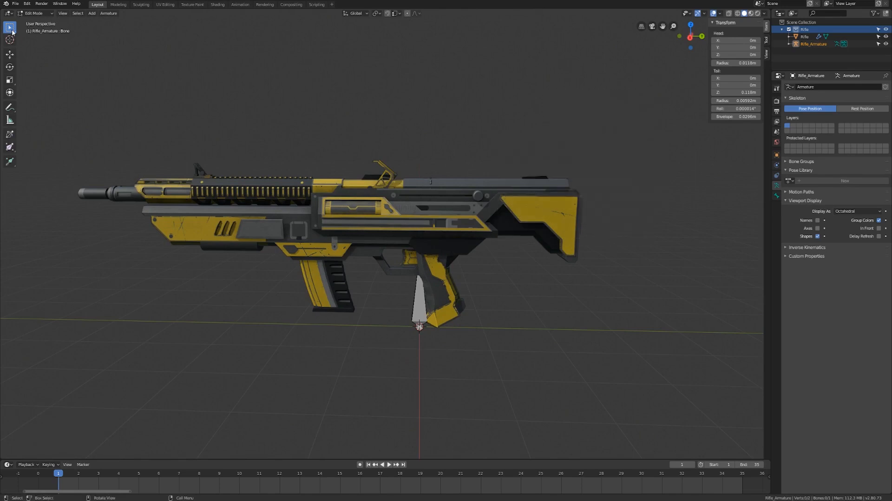
Position the bone upright over the pistol grip from its base to the trigger area
click(706, 13)
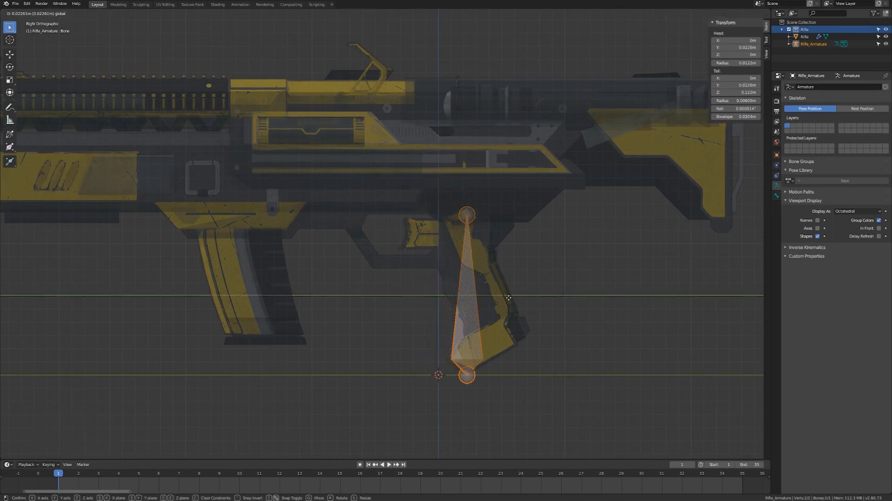
key(Tab)
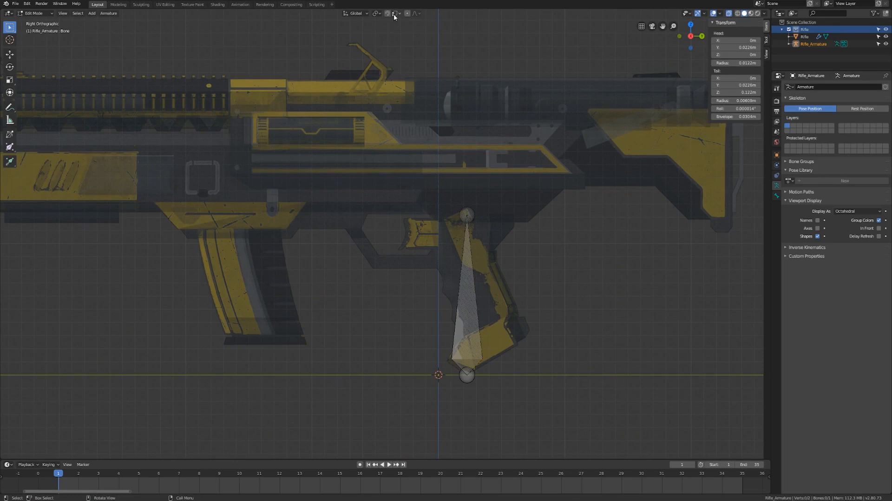
mouse_move(585, 345)
text(root)
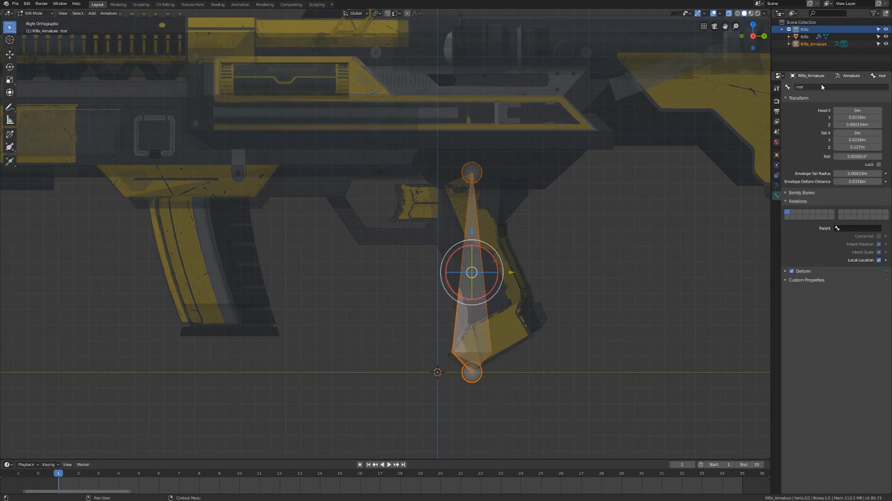
mouse_move(579, 310)
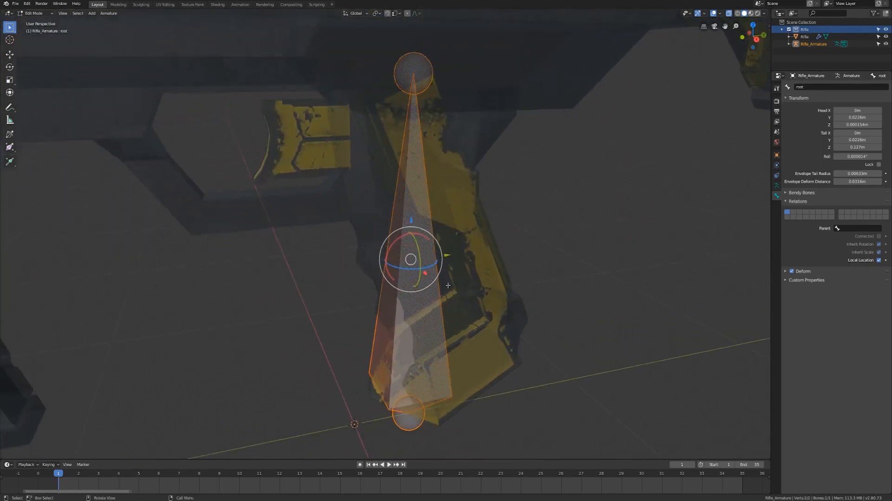
Set Transform Orientation to Normal and the root bone's Roll to 0°
click(355, 13)
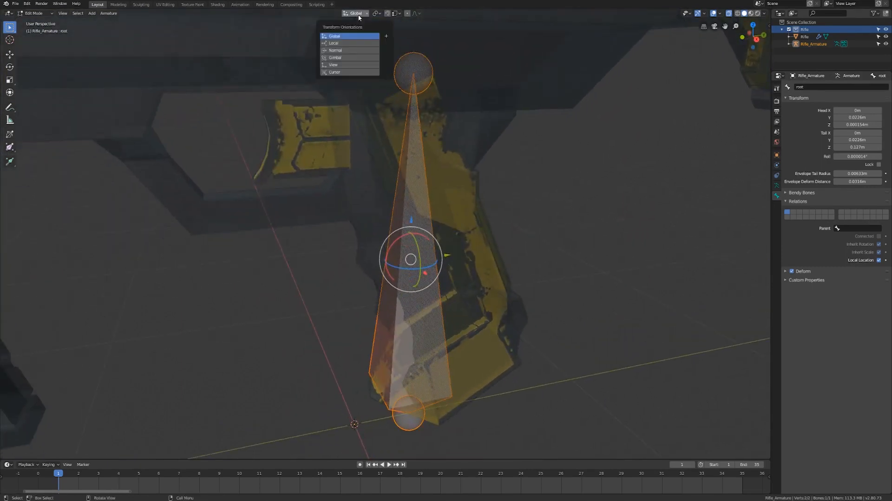
click(334, 50)
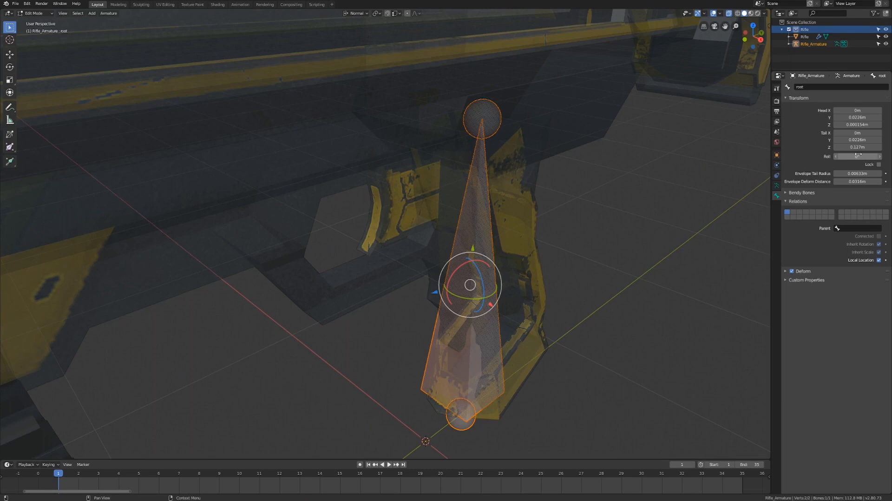
click(493, 340)
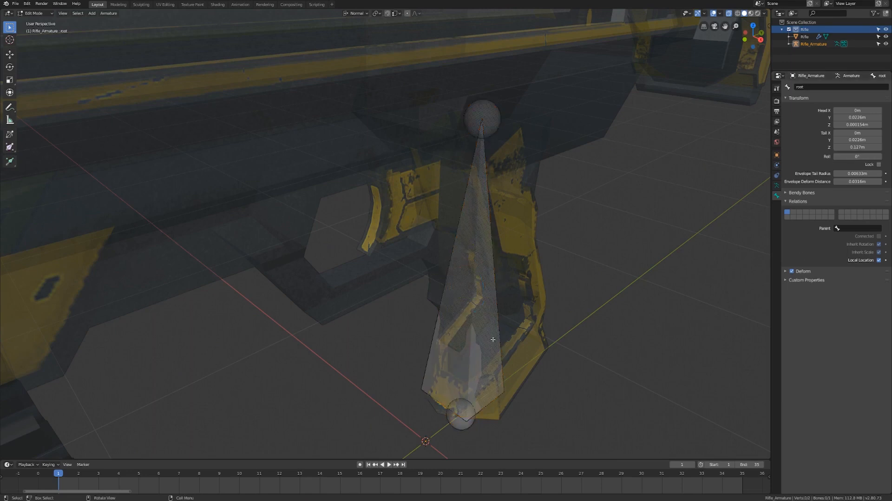
click(481, 228)
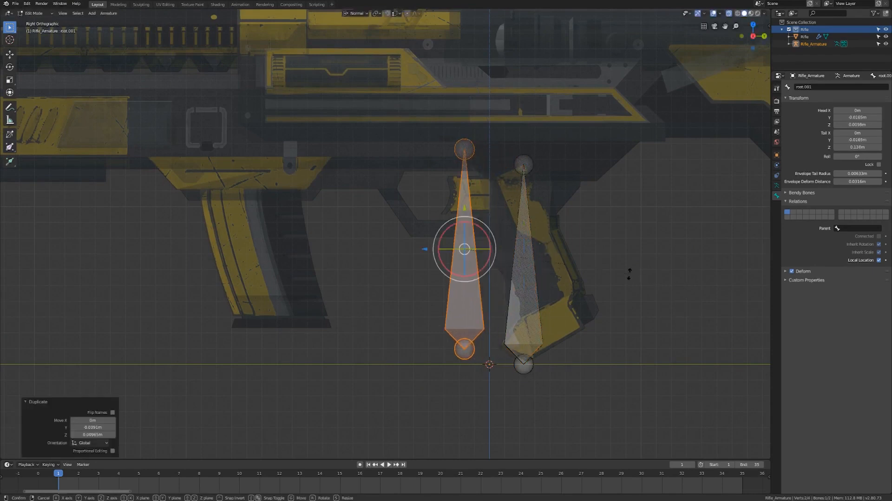
Place a duplicated bone at the trigger, shrink it to fit, and rename it trigger
key(r)
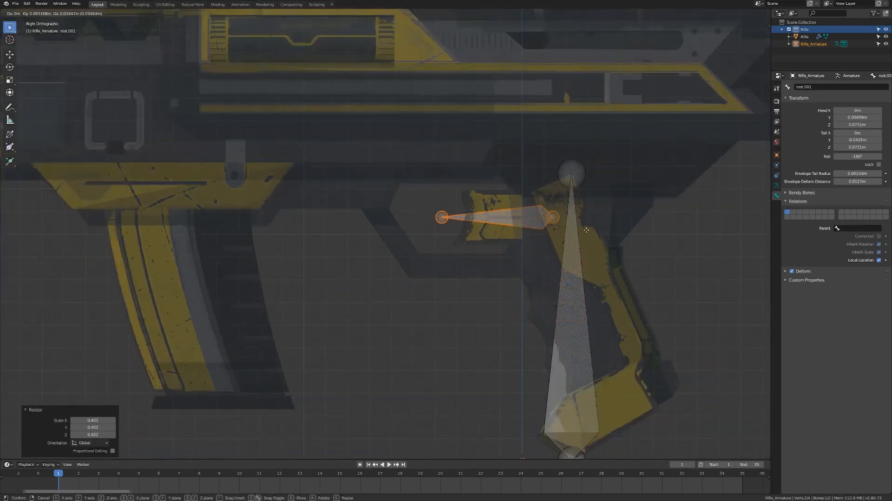
click(498, 216)
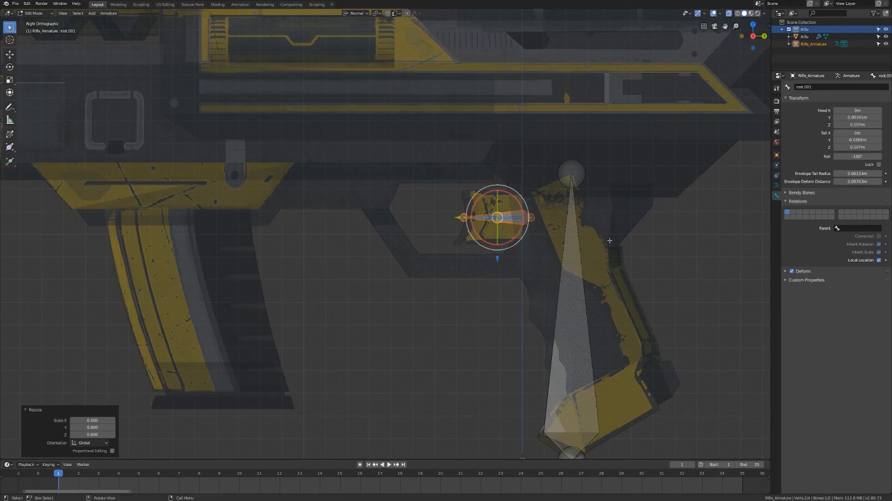
double_click(814, 87)
text(trigger)
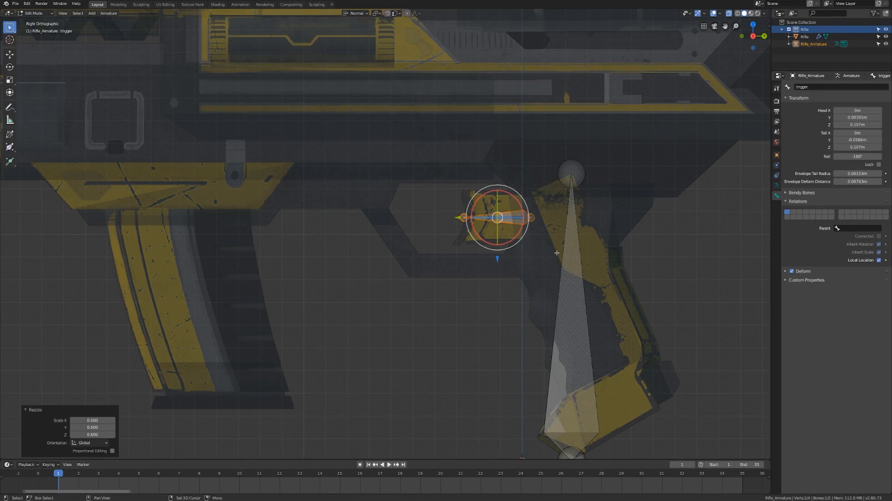
key(s)
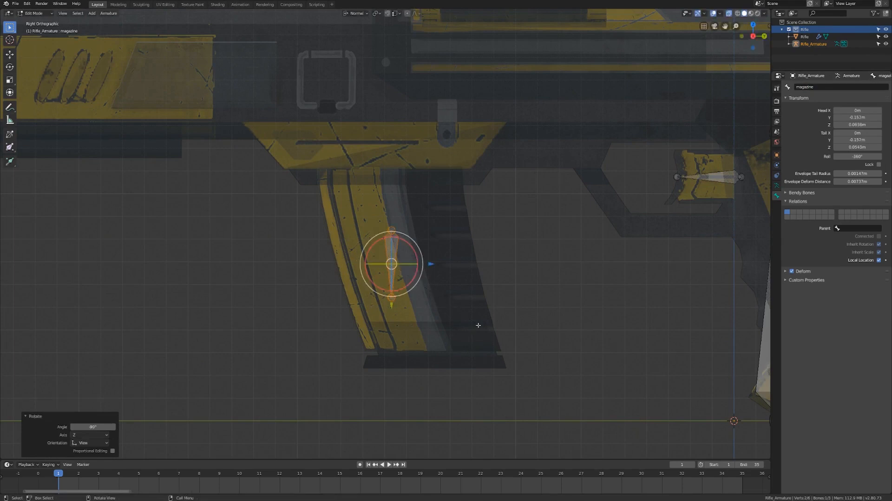
Stretch the magazine bone to the magazine's full height and test moving it in Pose Mode
key(s)
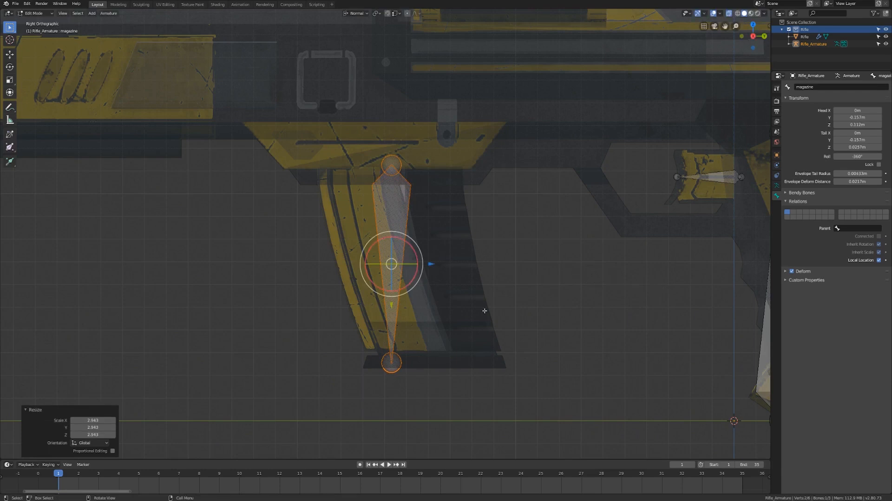
mouse_move(558, 270)
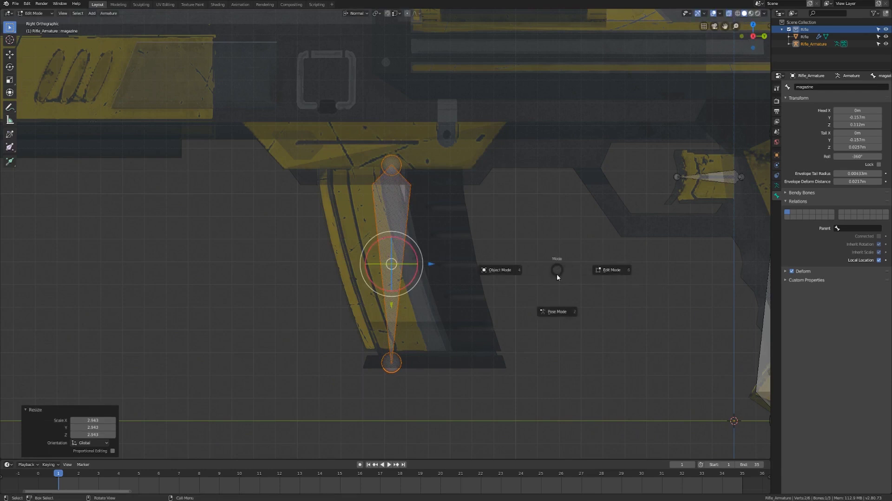
click(557, 312)
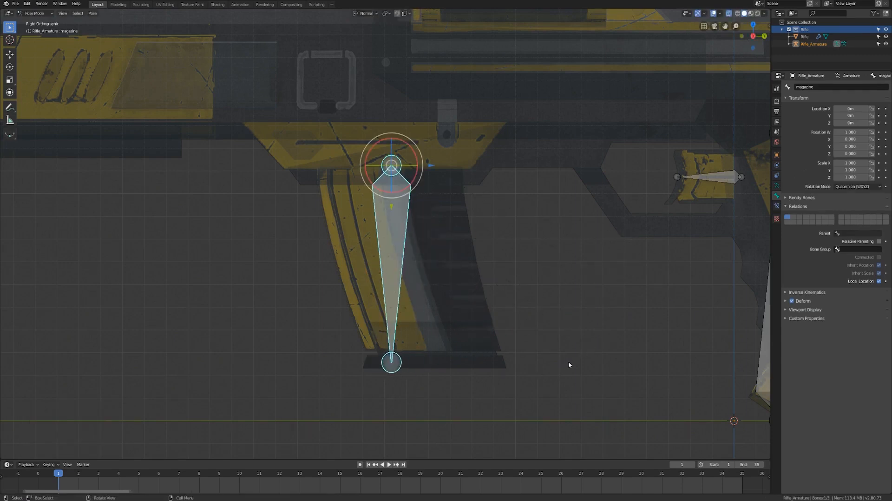
key(g)
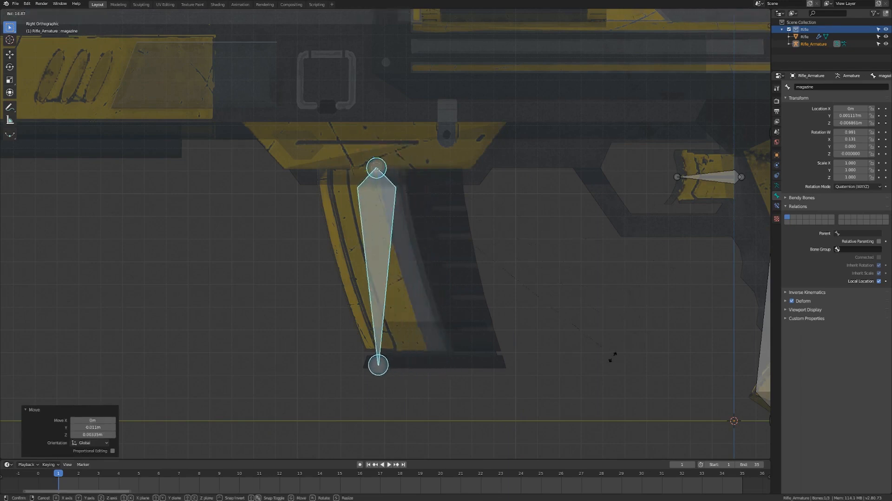
click(384, 166)
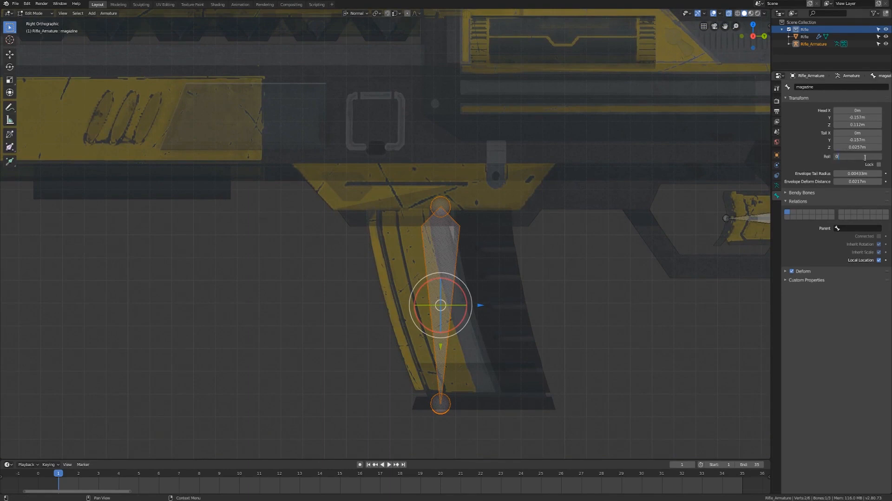
Duplicate the trigger bone as magazine_eject and adjust its head Z value beside the magazine
click(460, 252)
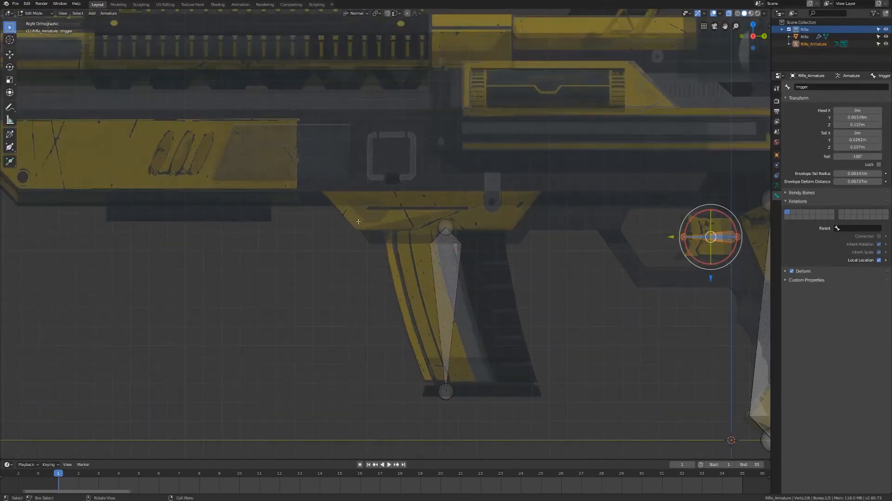
mouse_move(760, 305)
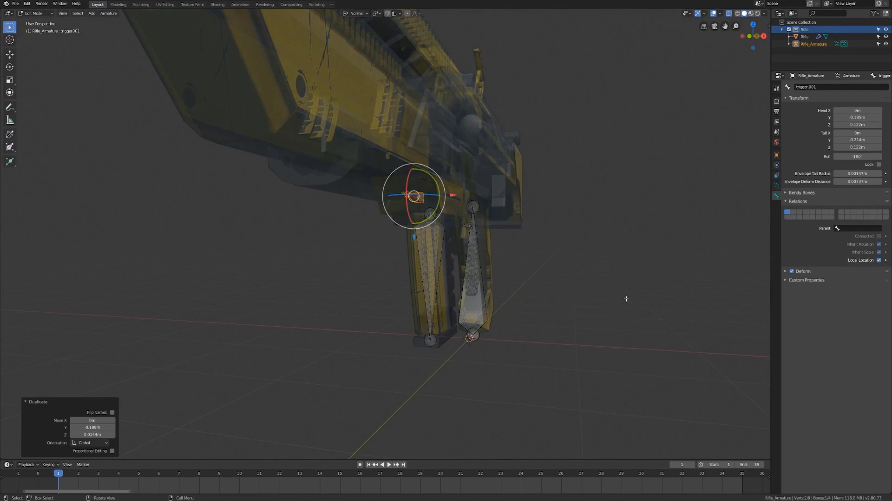
mouse_move(581, 297)
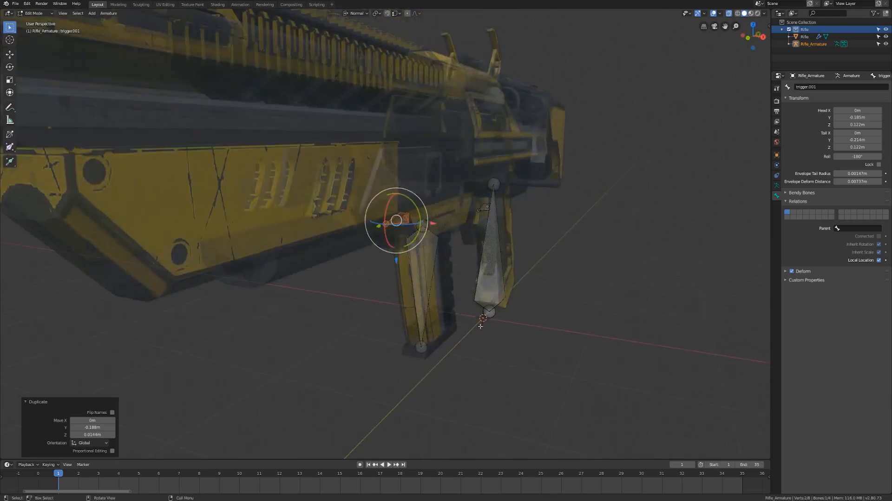
mouse_move(664, 217)
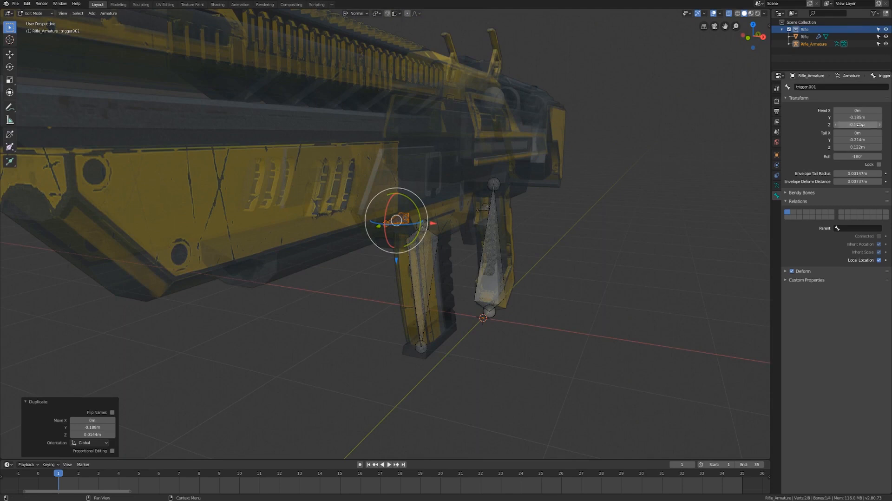
click(857, 125)
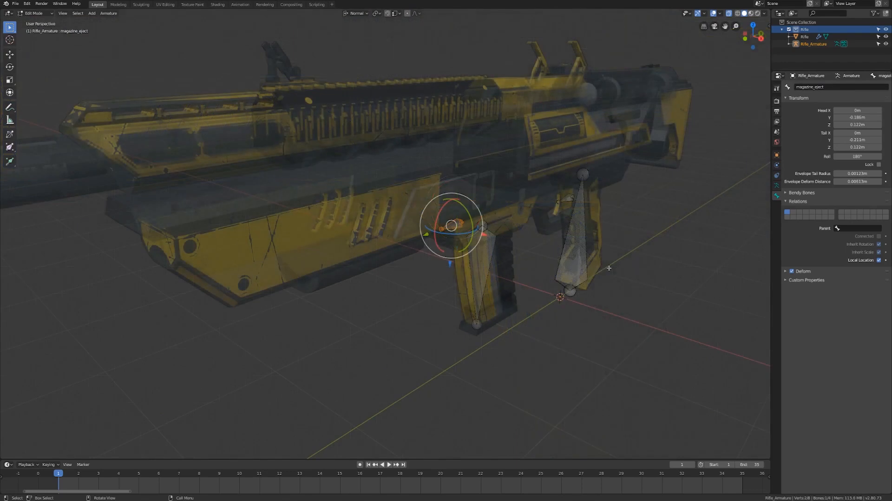
click(480, 276)
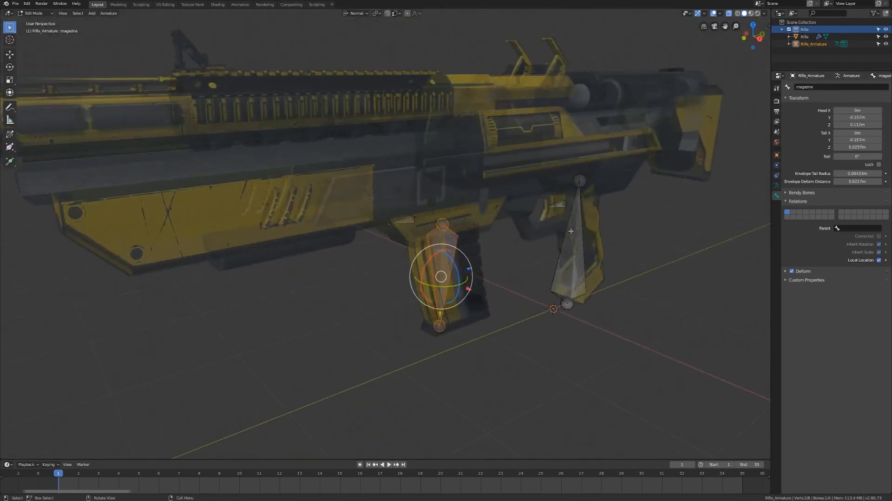
click(580, 244)
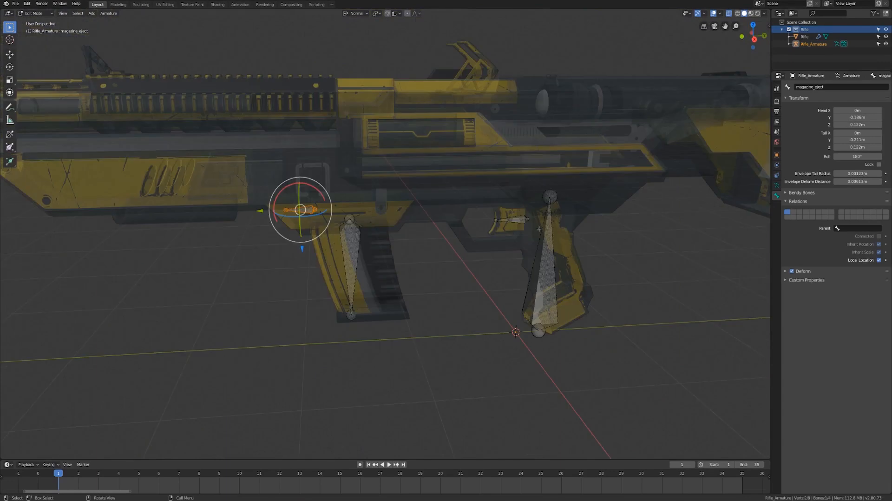
mouse_move(490, 261)
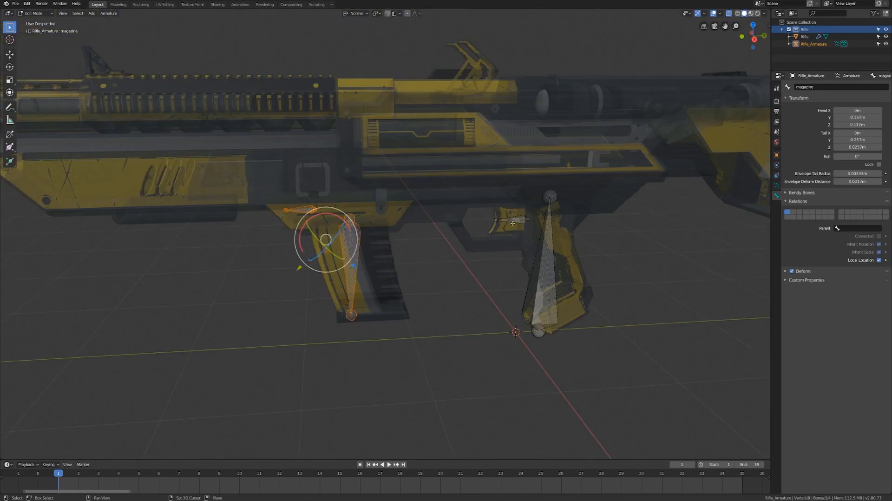
Parent trigger, magazine and magazine_eject to root with Keep Offset
click(549, 267)
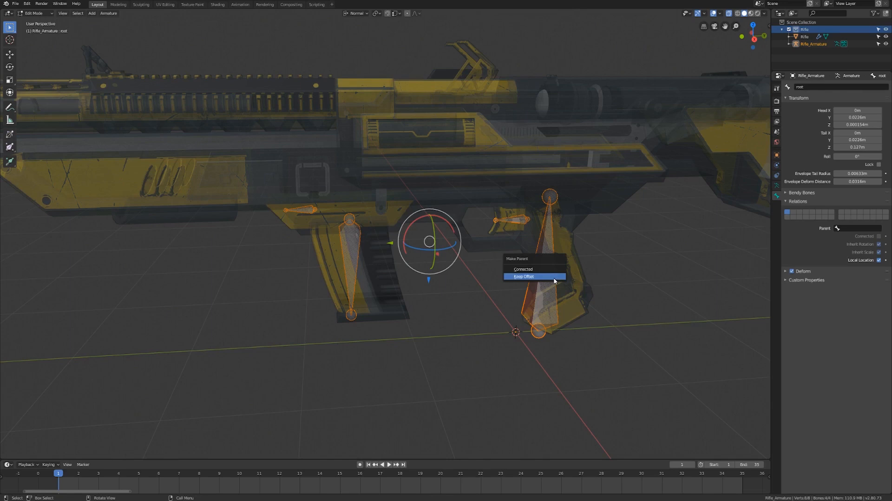
click(523, 277)
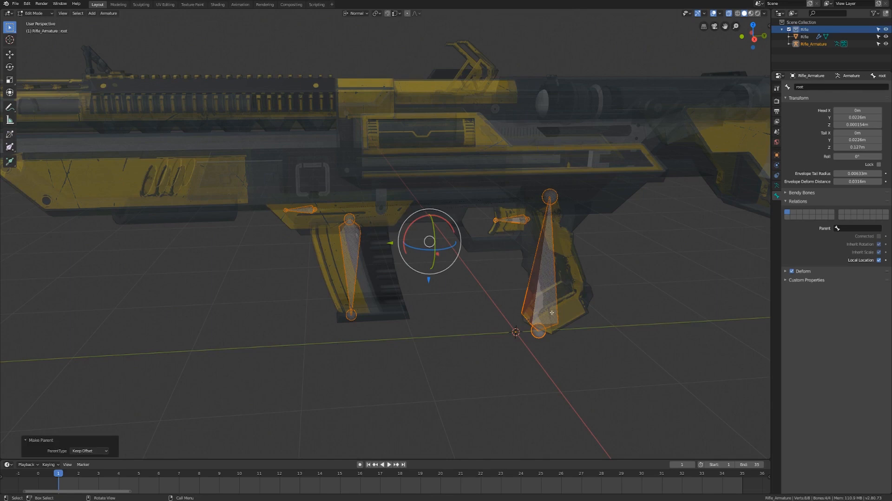
click(33, 13)
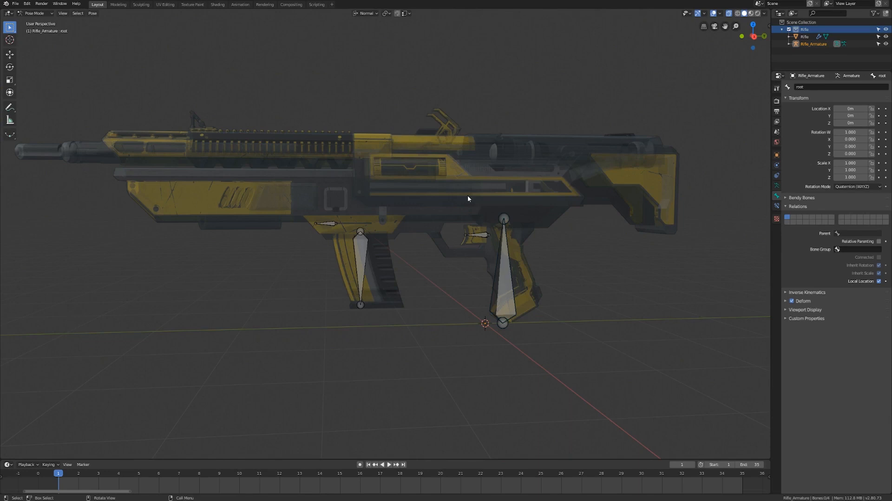
mouse_move(597, 260)
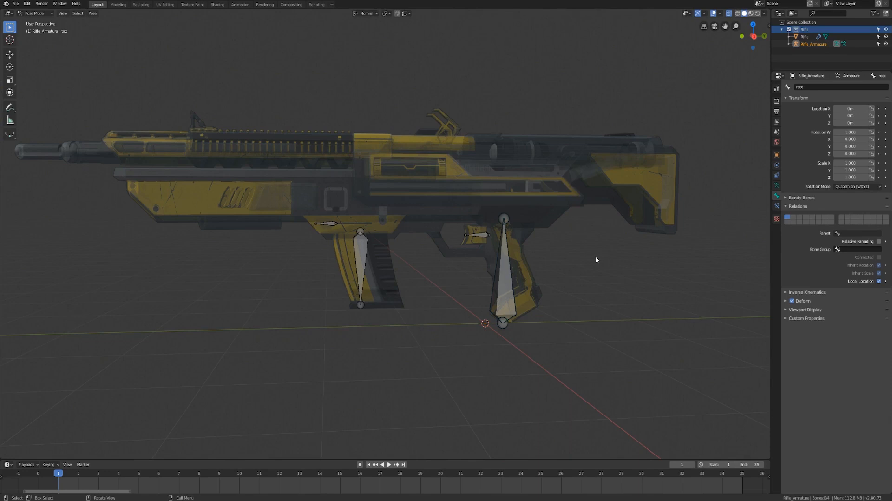
mouse_move(545, 174)
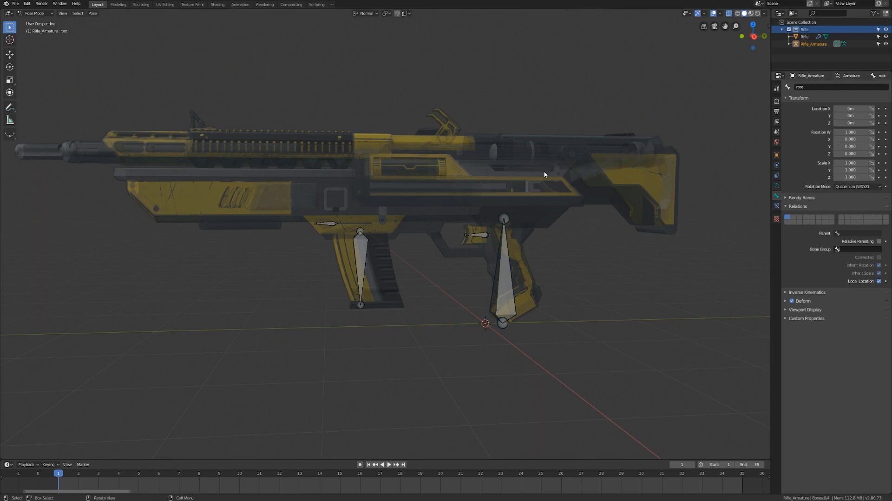
mouse_move(597, 211)
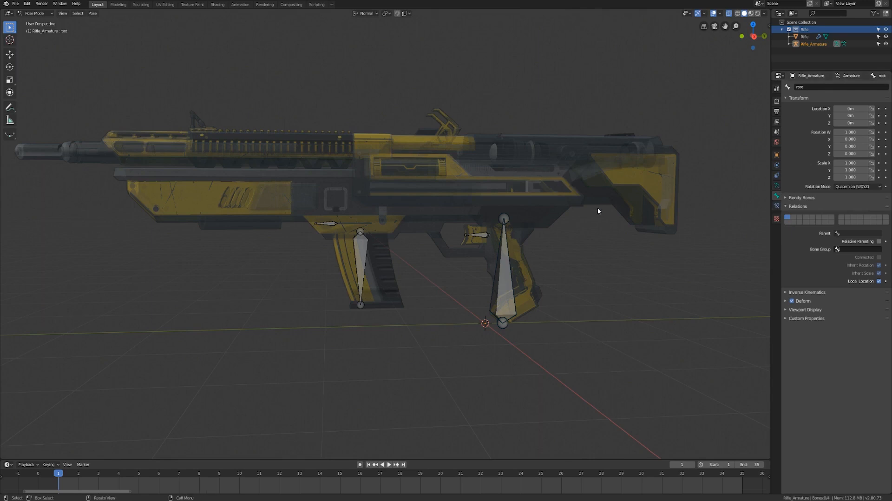
mouse_move(480, 251)
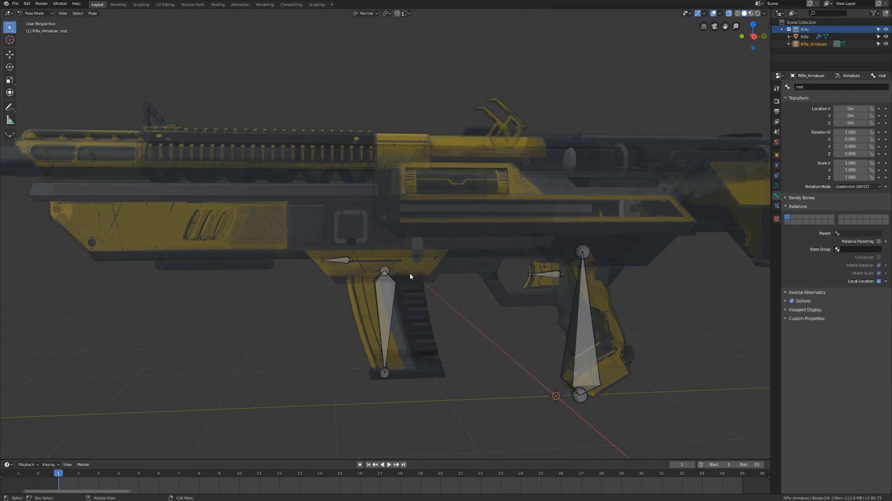
click(546, 275)
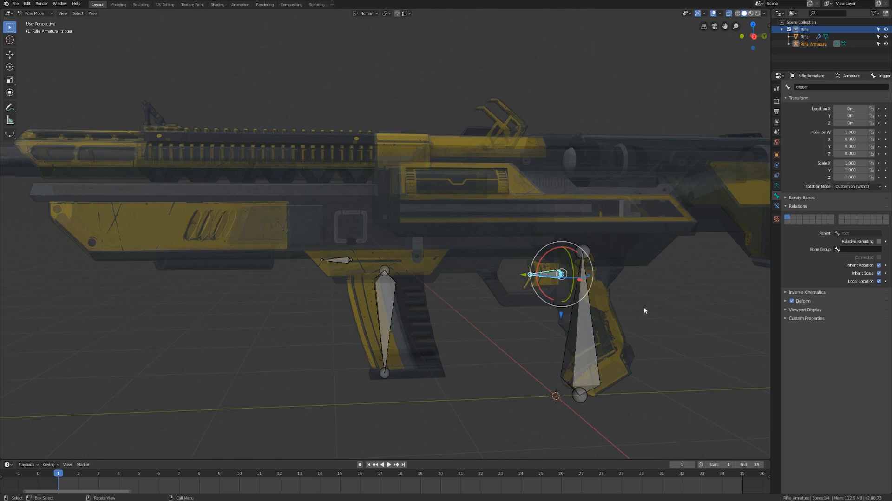